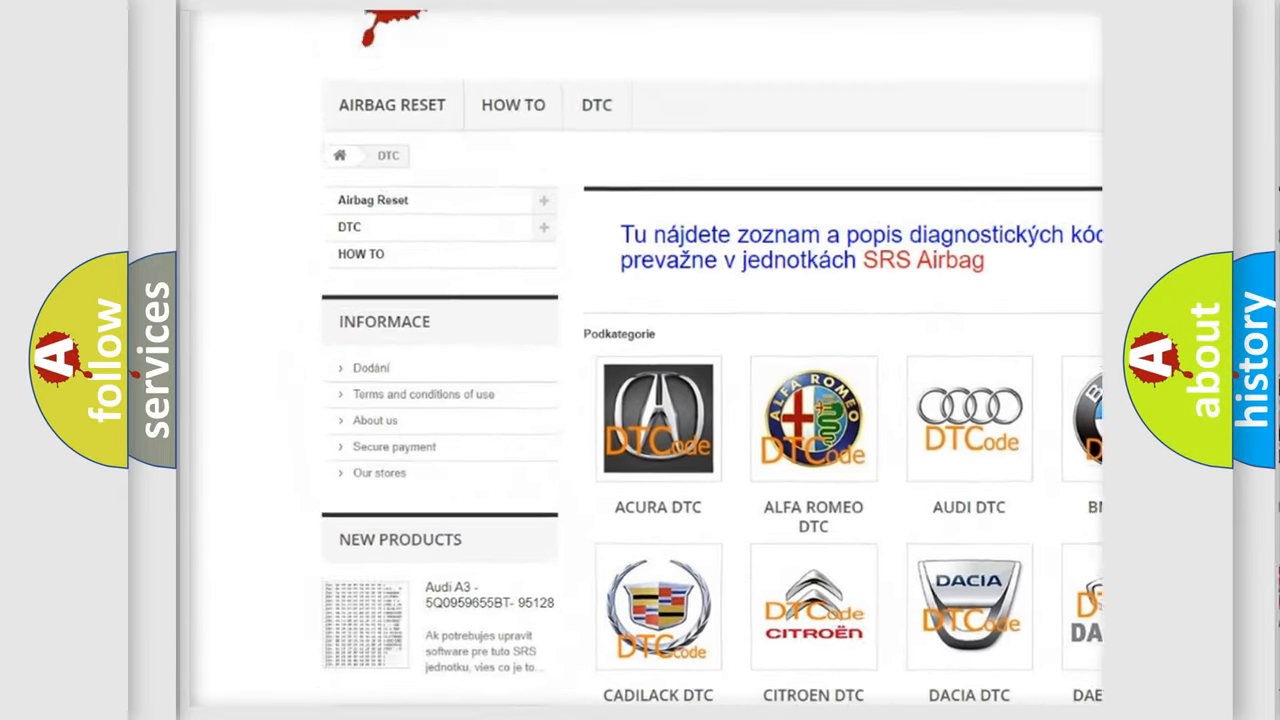
scroll("down", 3)
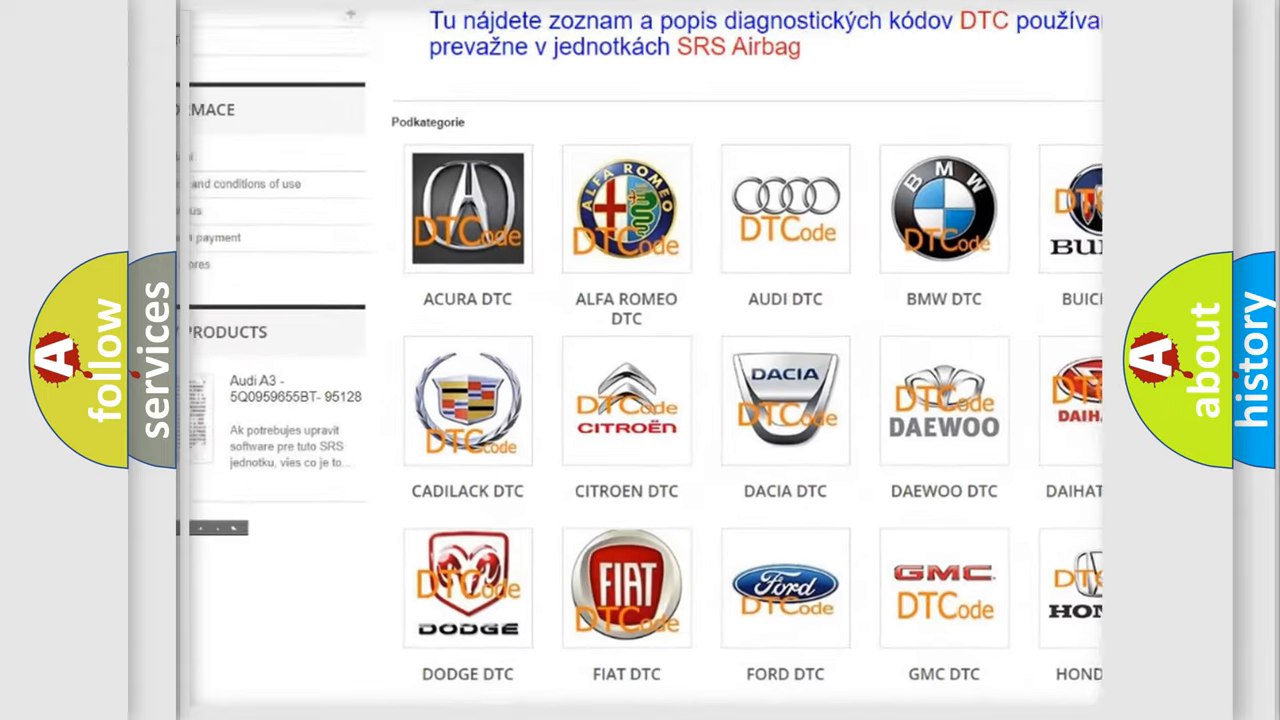
scroll("down", 3)
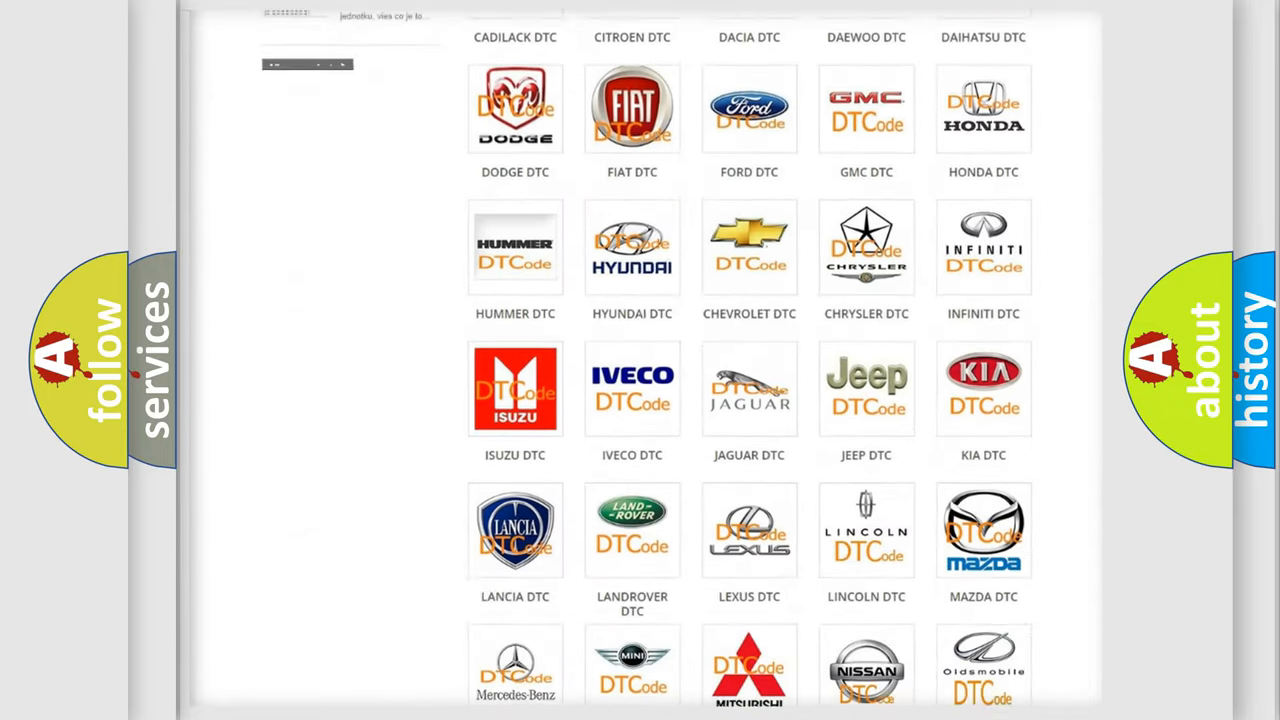
scroll("down", 3)
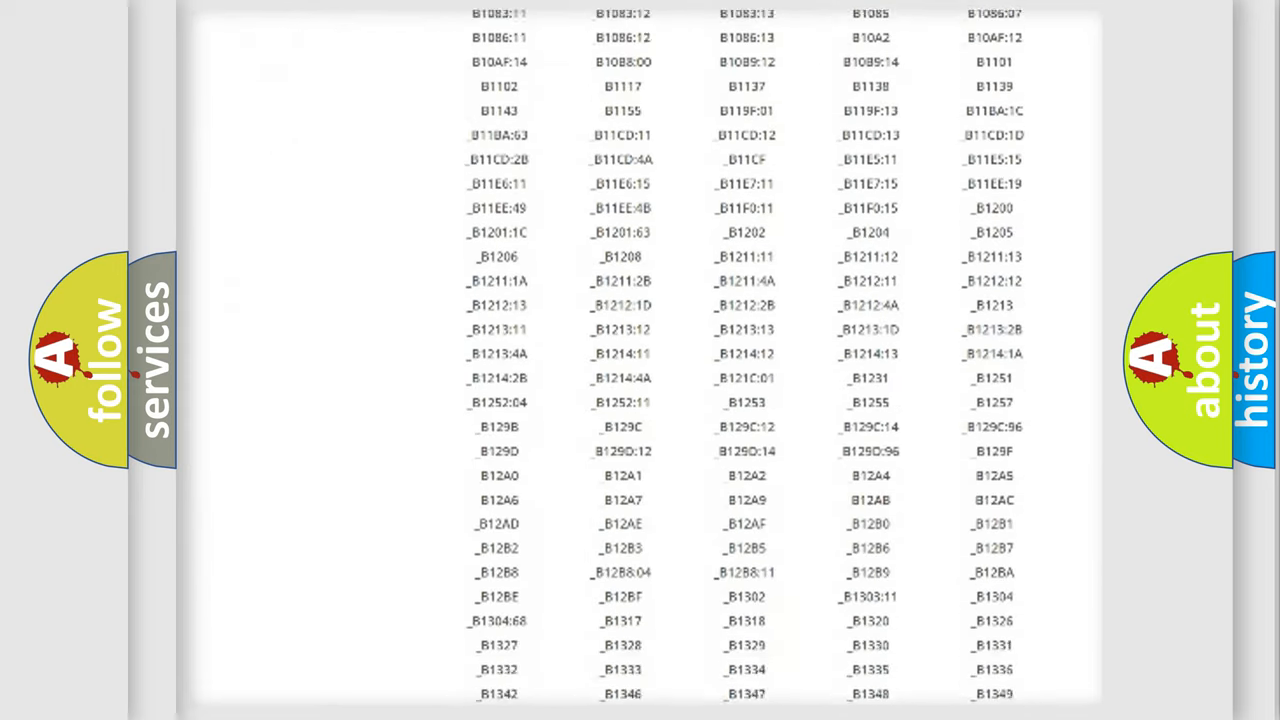
scroll("down", 3)
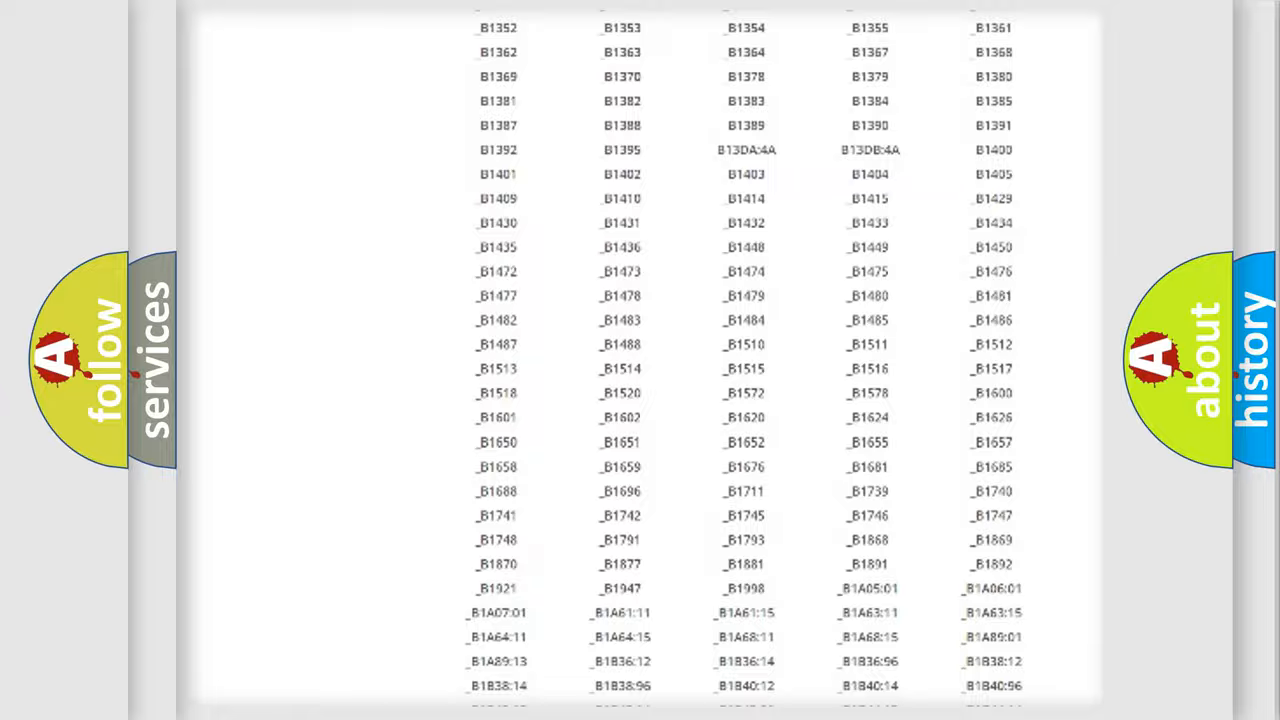